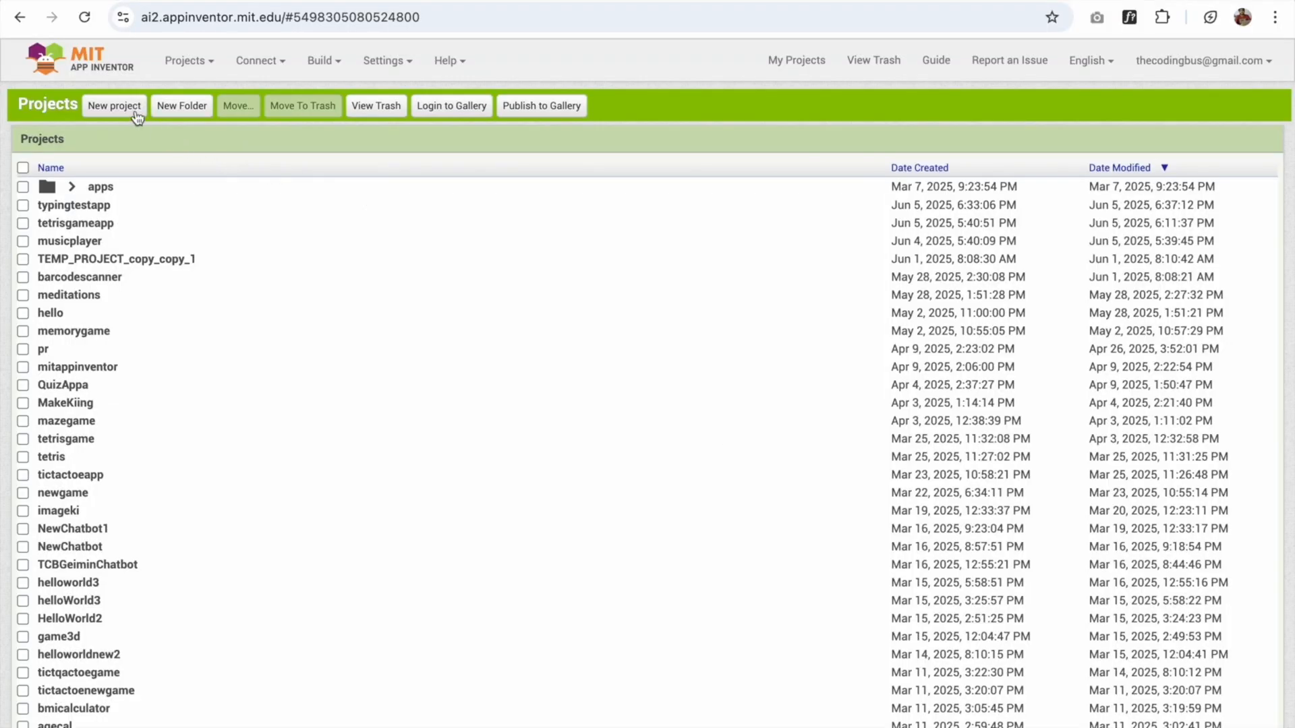
- Create a new App Inventor project named 'calcualtorapp'
click(114, 105)
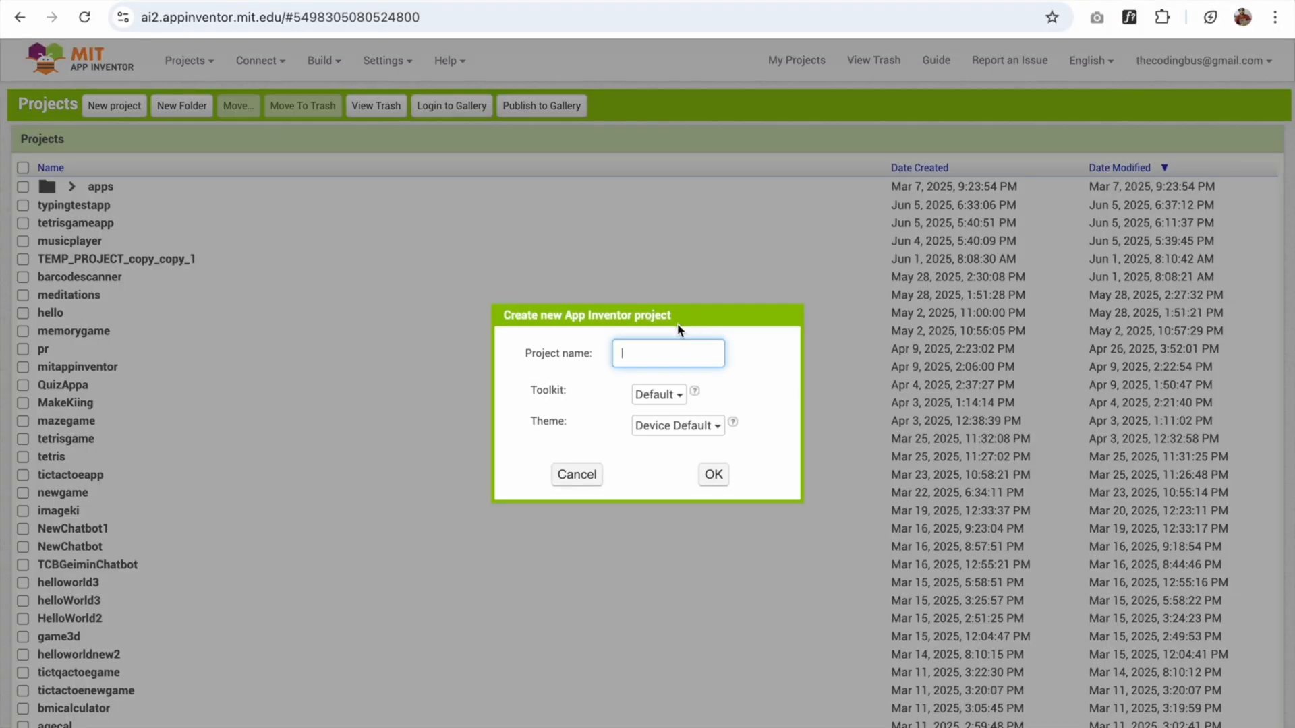
text(calcual)
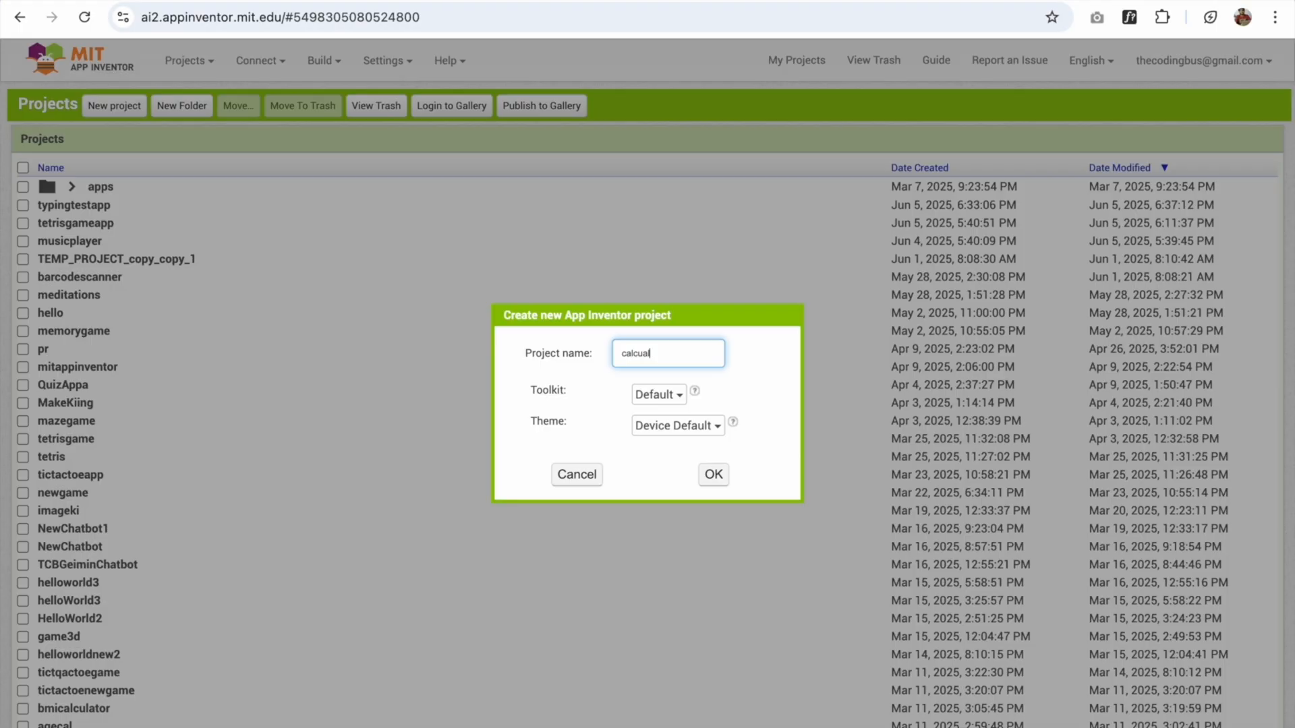
click(712, 474)
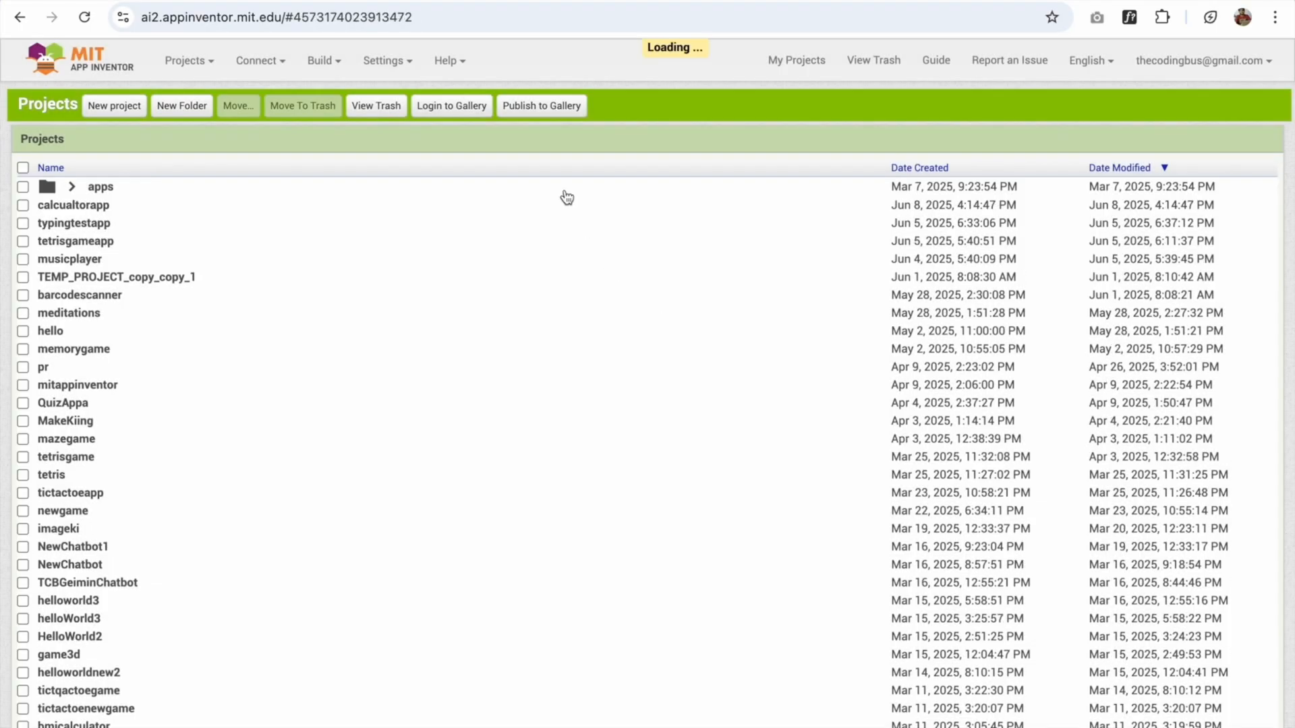
- Add a VerticalArrangement to Screen1 with Height and Width set to Fill parent
click(73, 205)
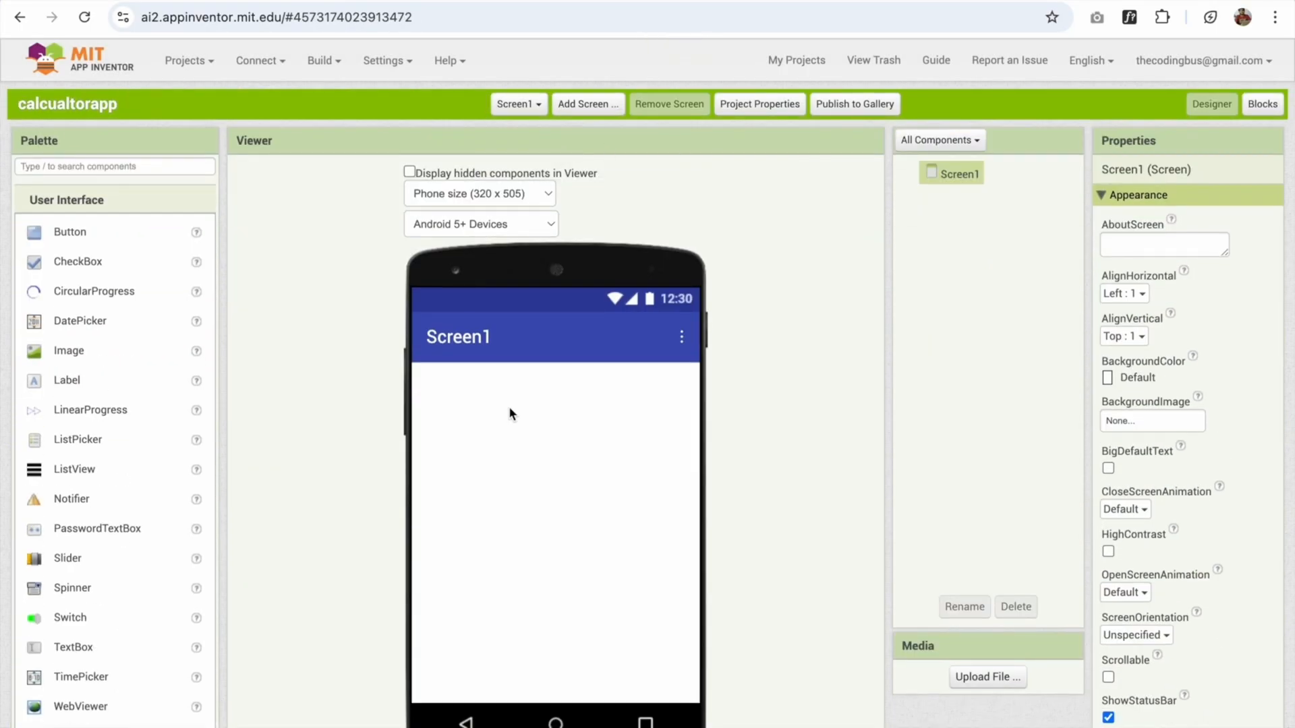
scroll(down, 3)
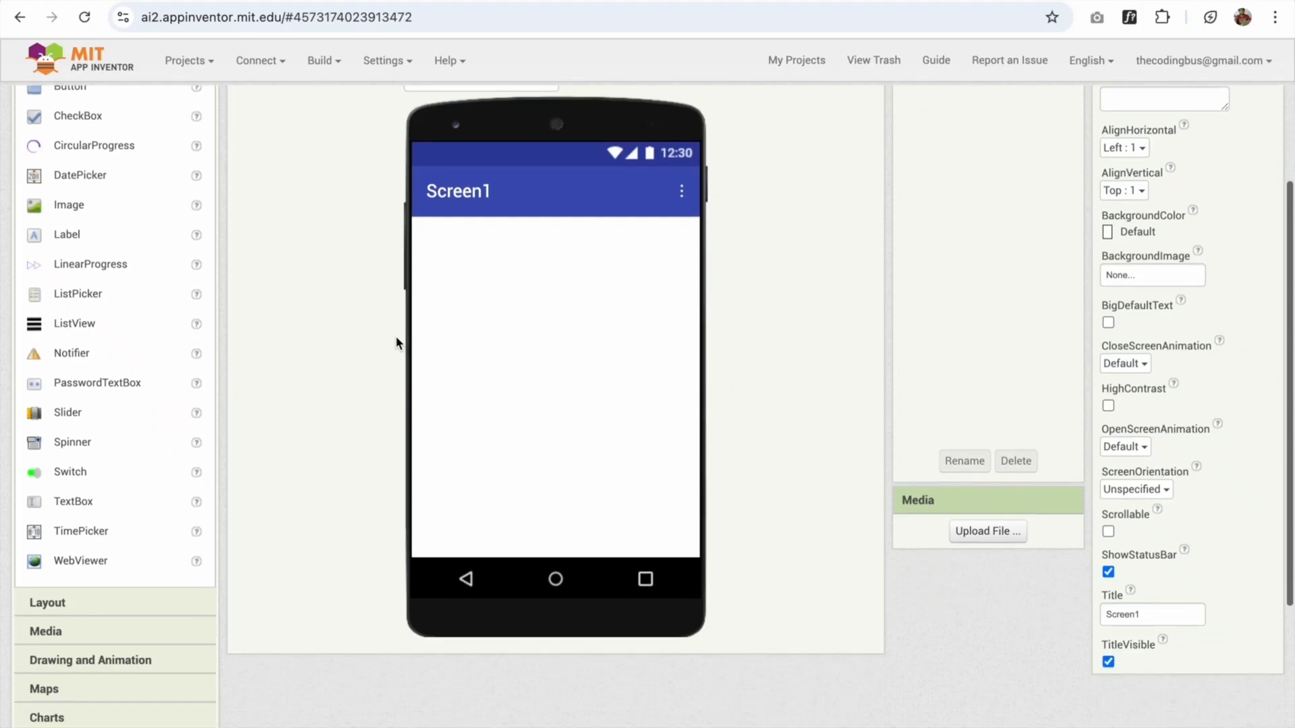
scroll(up, 3)
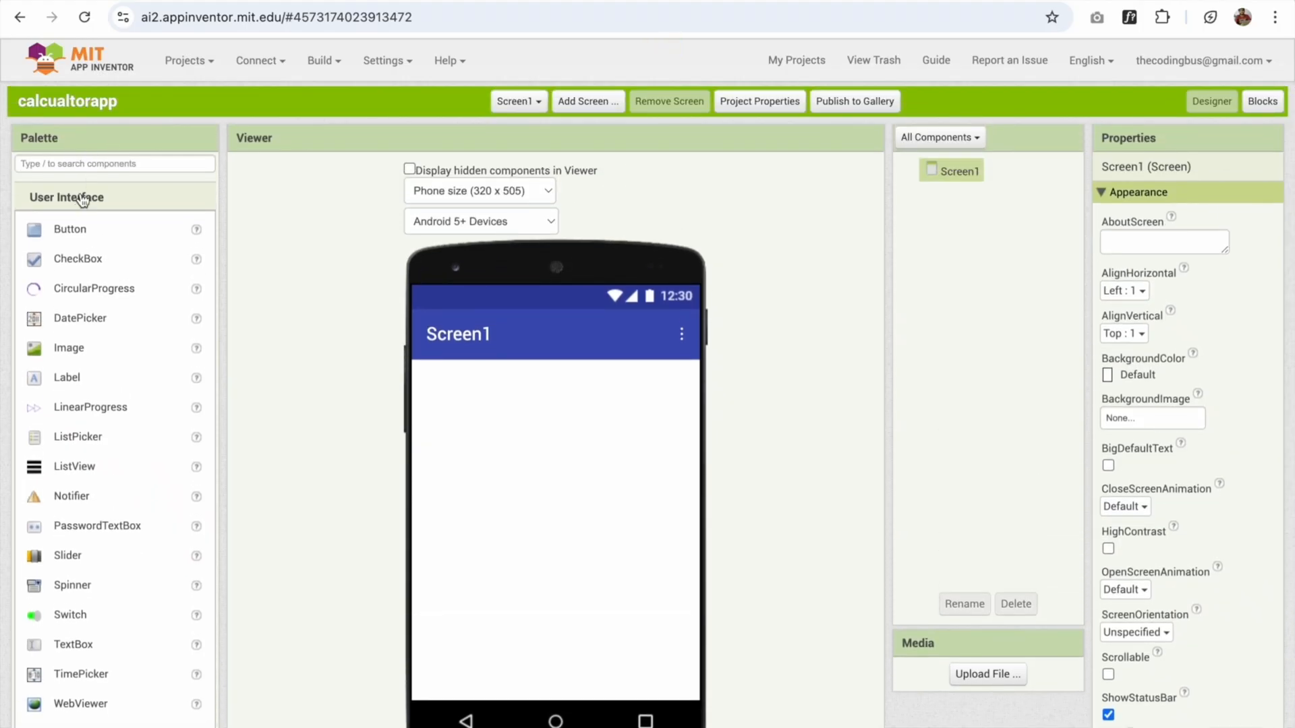
click(47, 225)
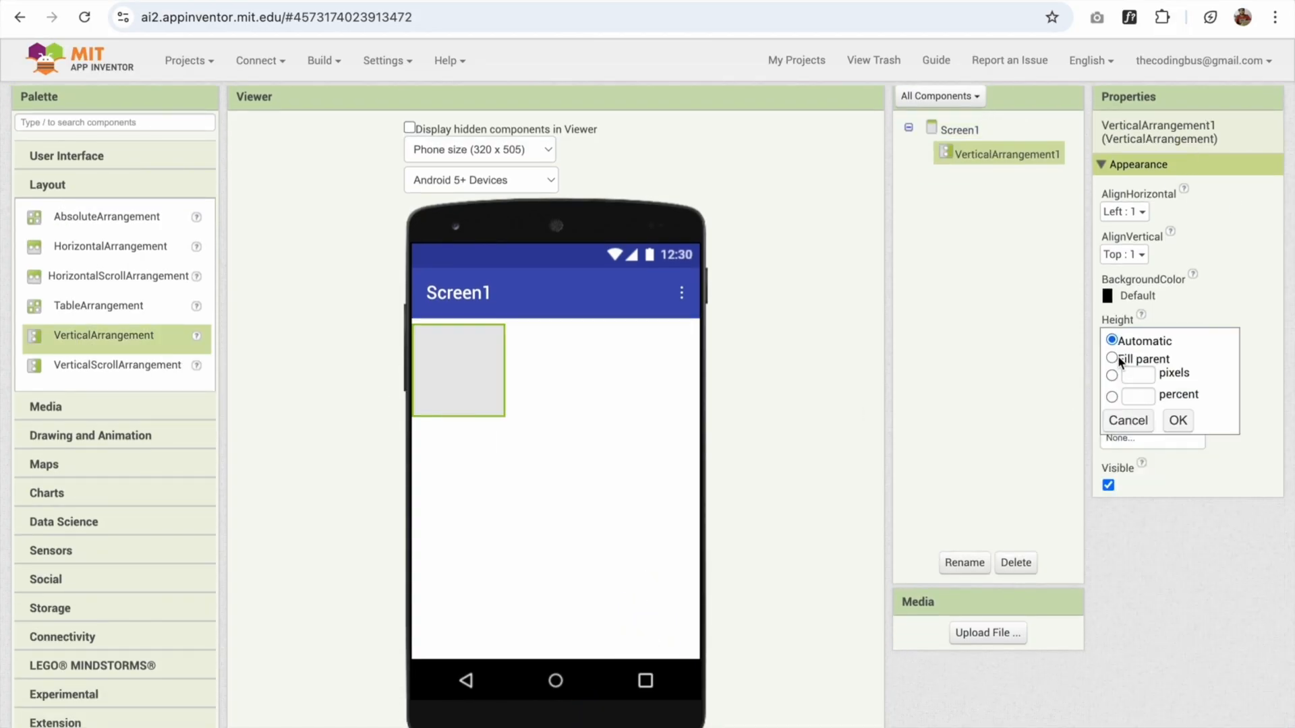
click(1112, 358)
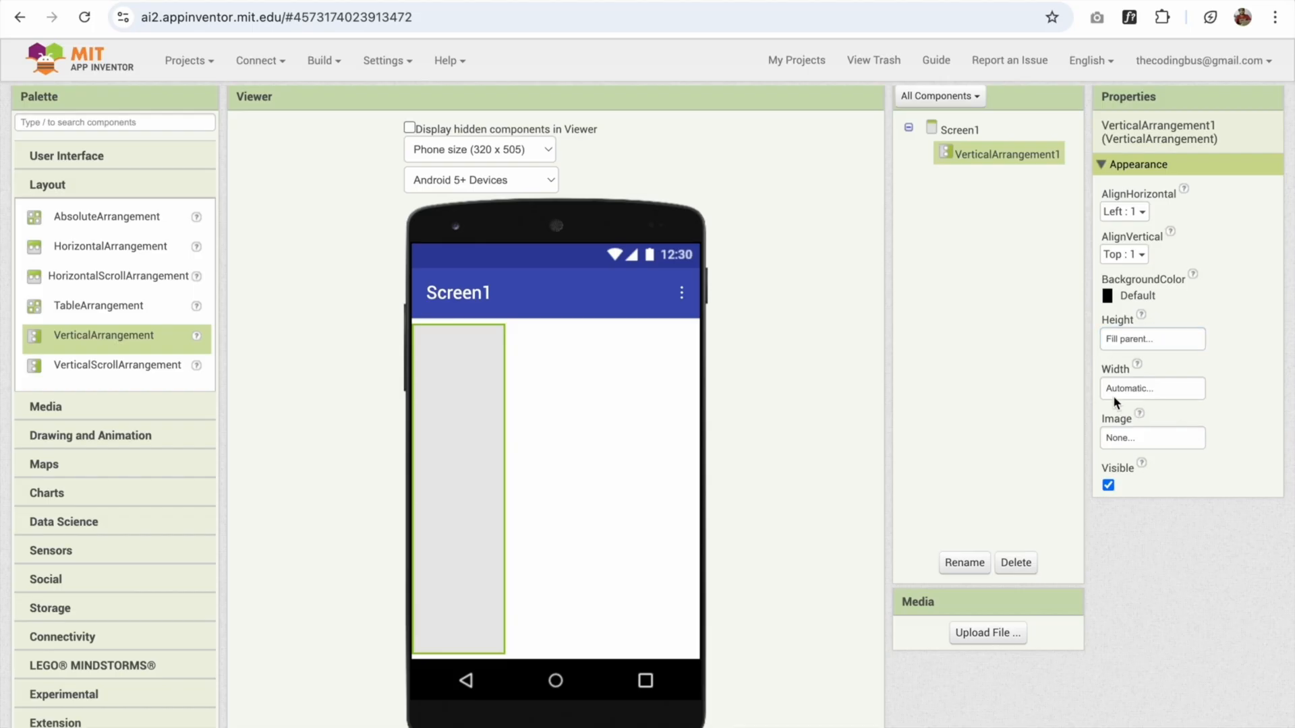
click(1150, 389)
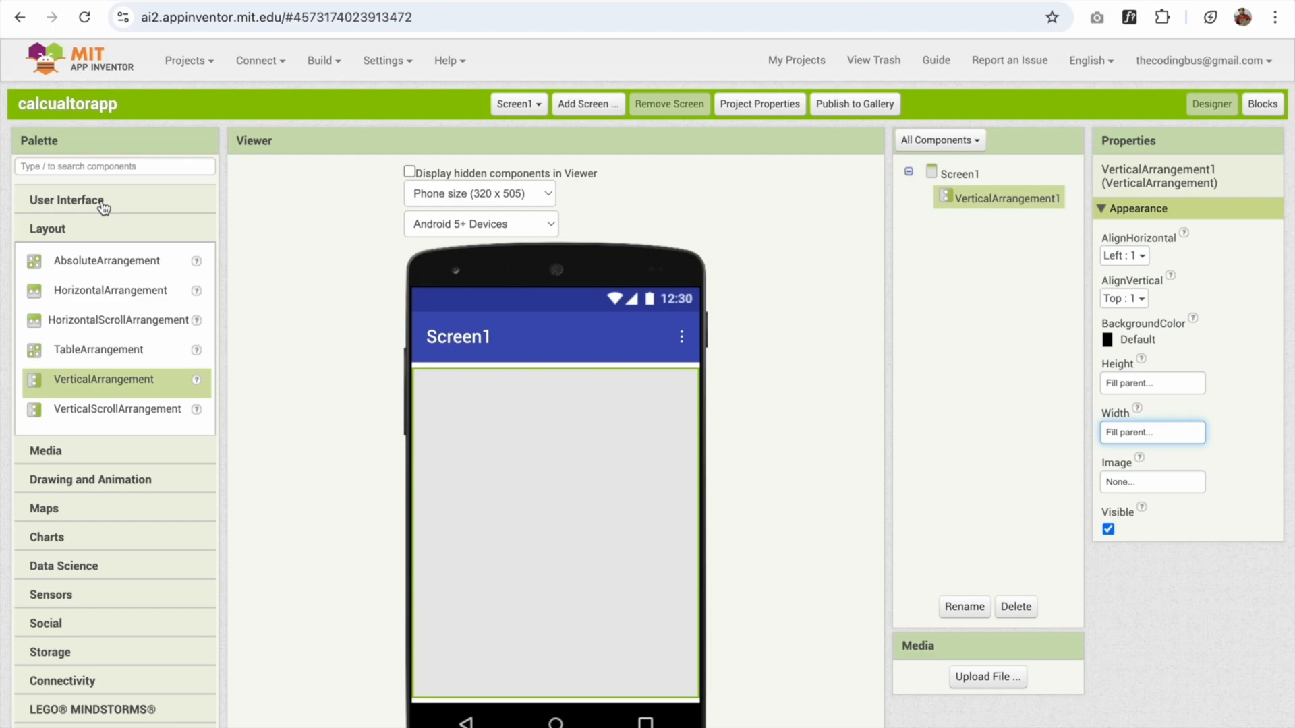
- Drop a WebViewer into VerticalArrangement1 from the User Interface palette
scroll(down, 3)
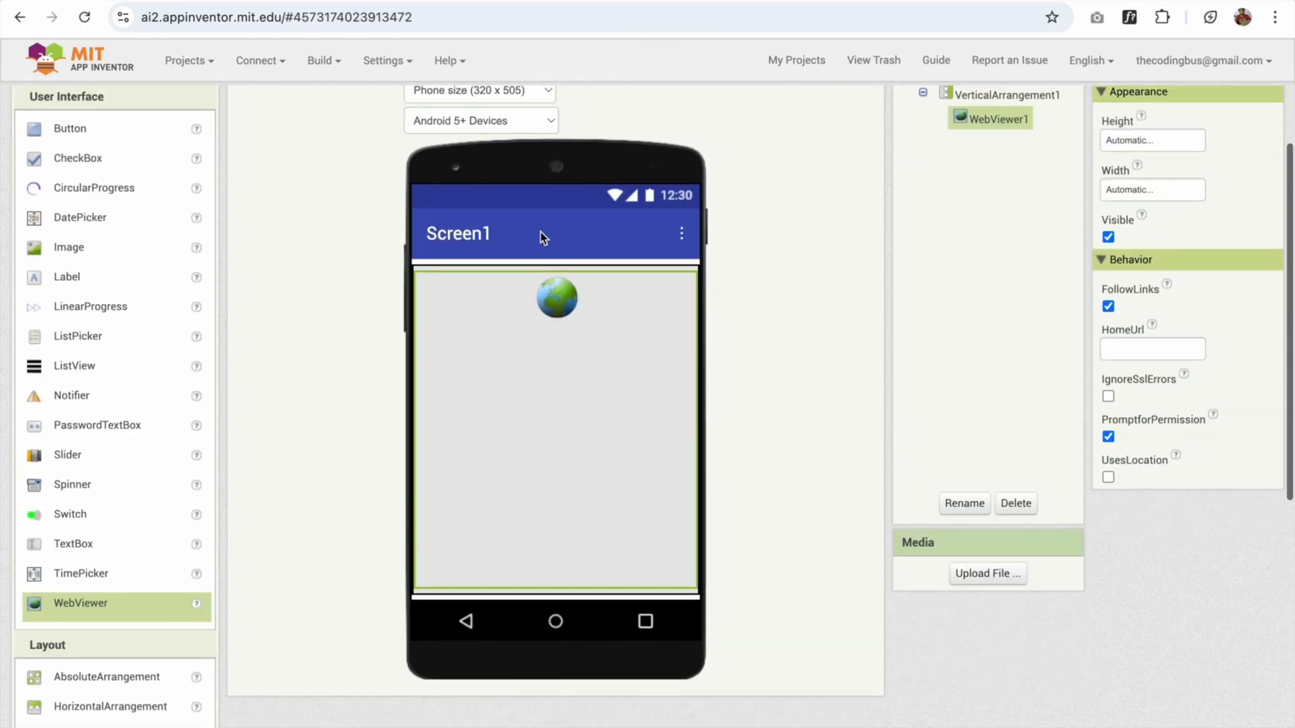
scroll(up, 3)
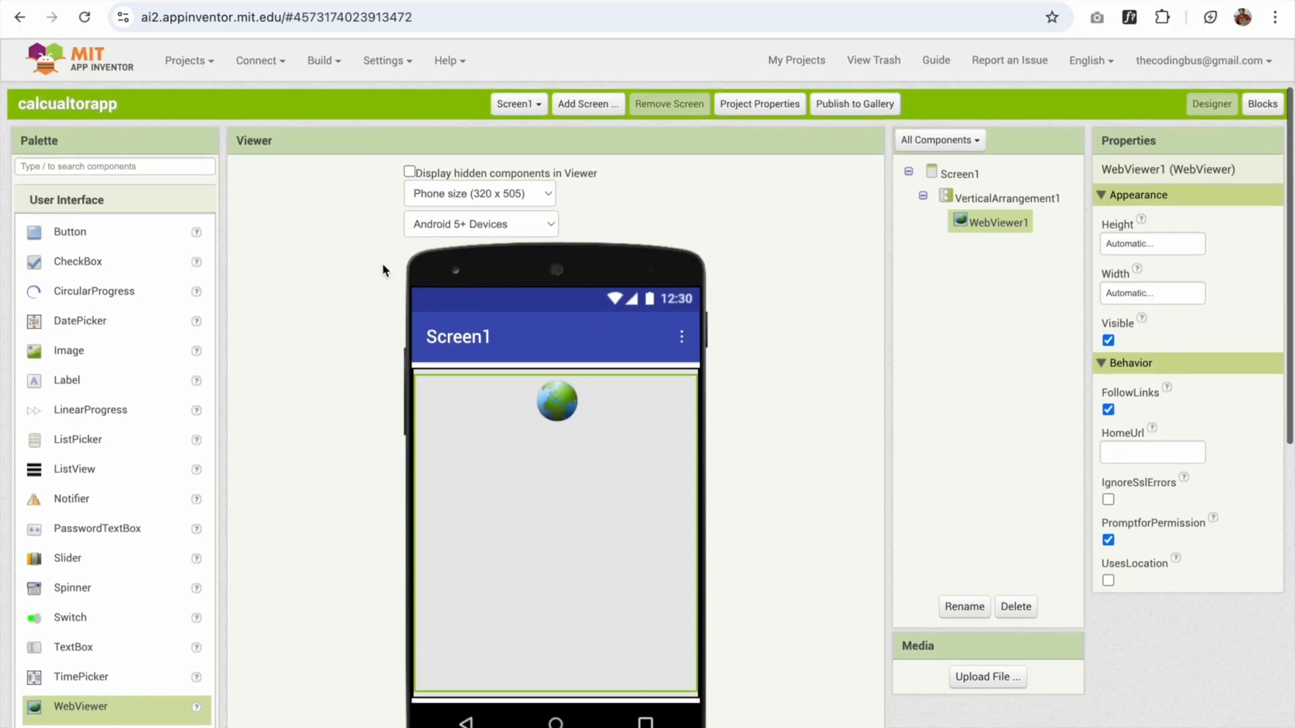
mouse_move(382, 270)
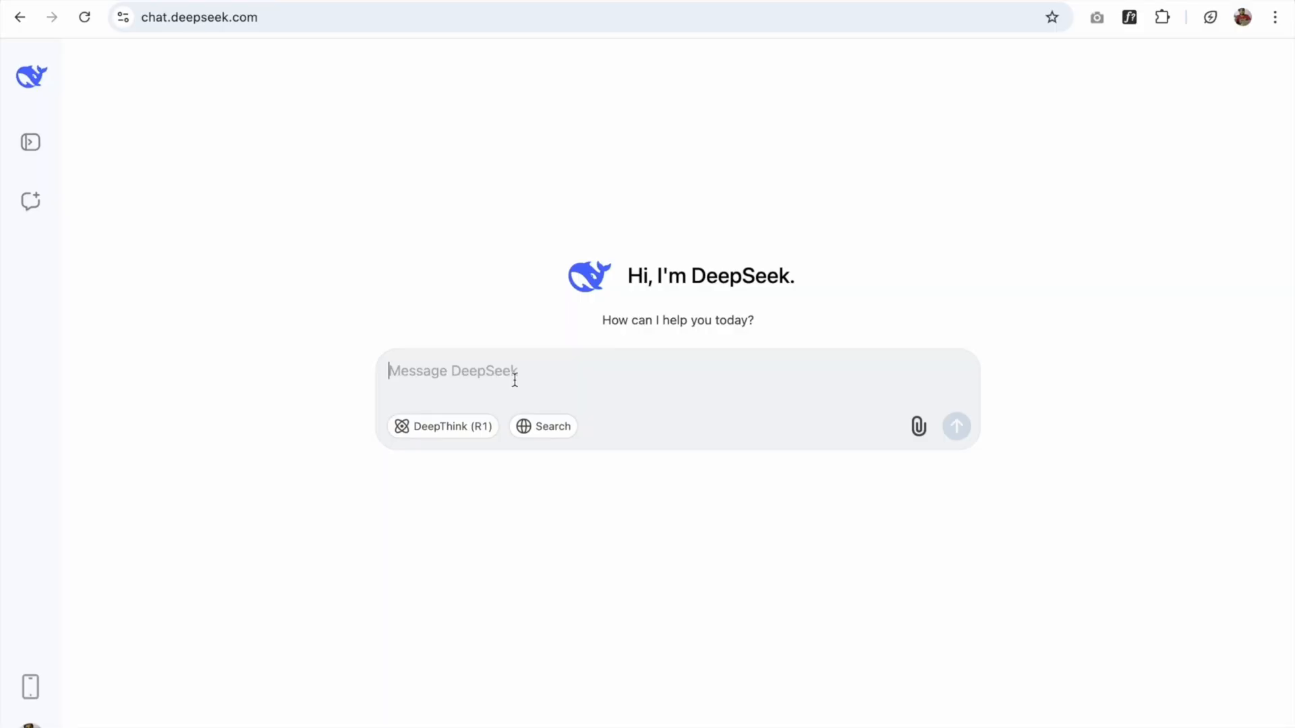
- Ask DeepSeek for an advanced, modern, mobile-responsive calculator in HTML, CSS and JS
text(create a advance calculator with modern design and mobile responsive using html css and js)
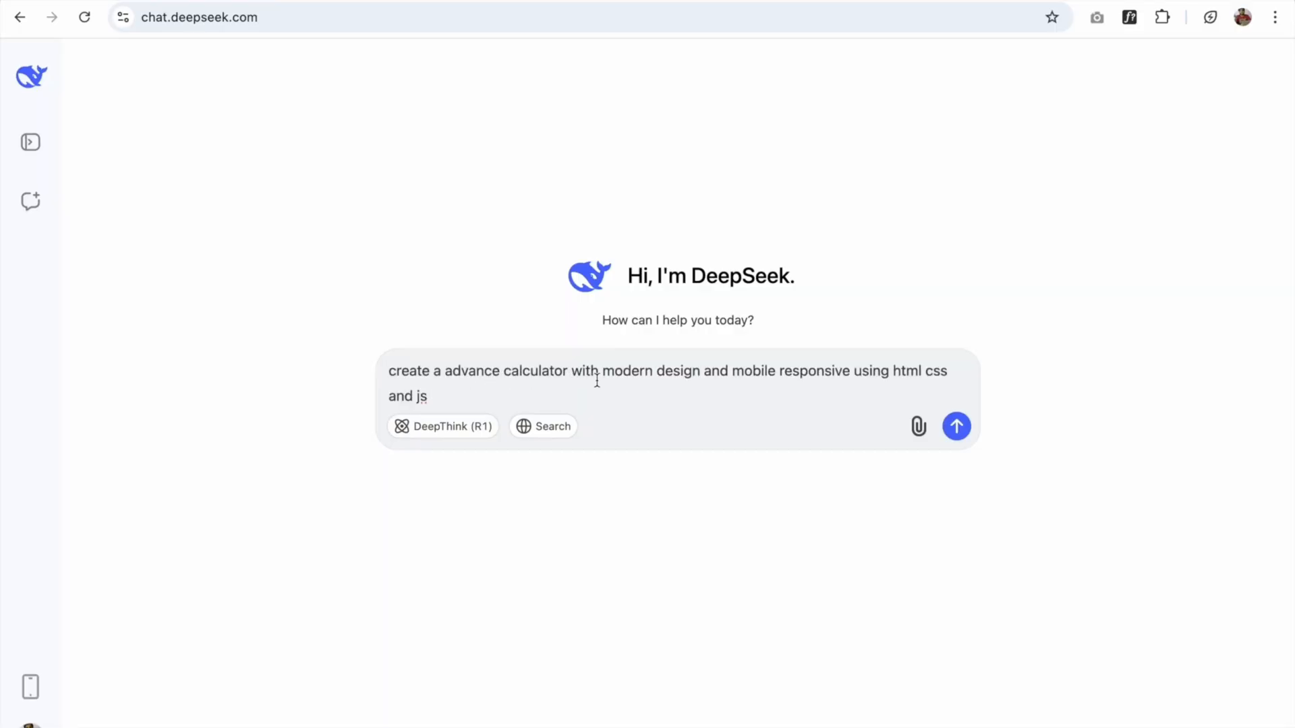
mouse_move(717, 381)
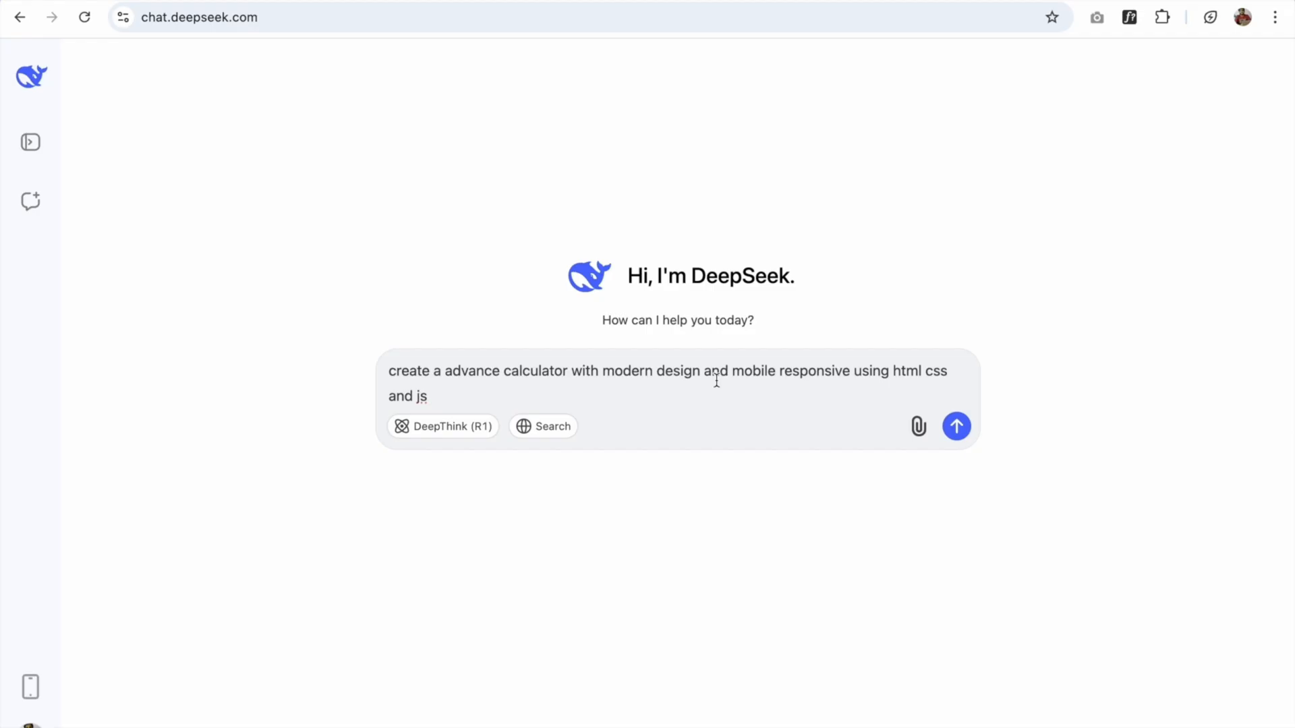
click(956, 426)
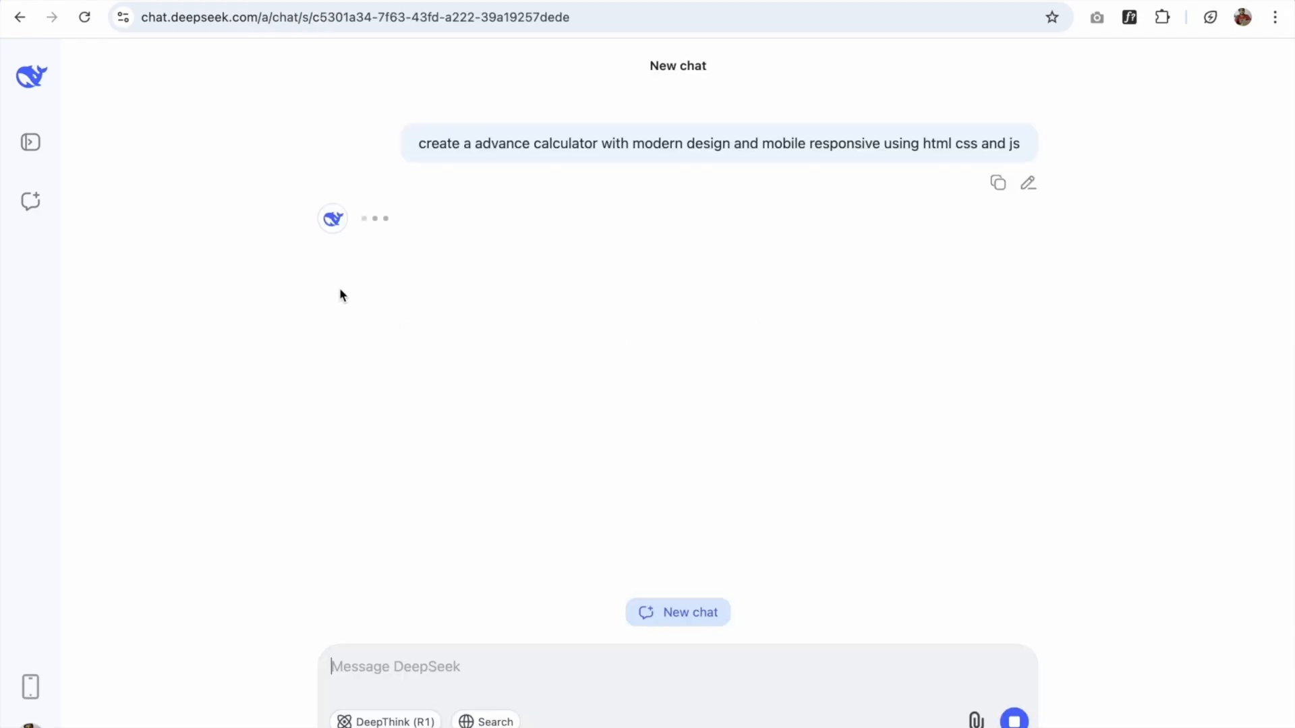
mouse_move(383, 301)
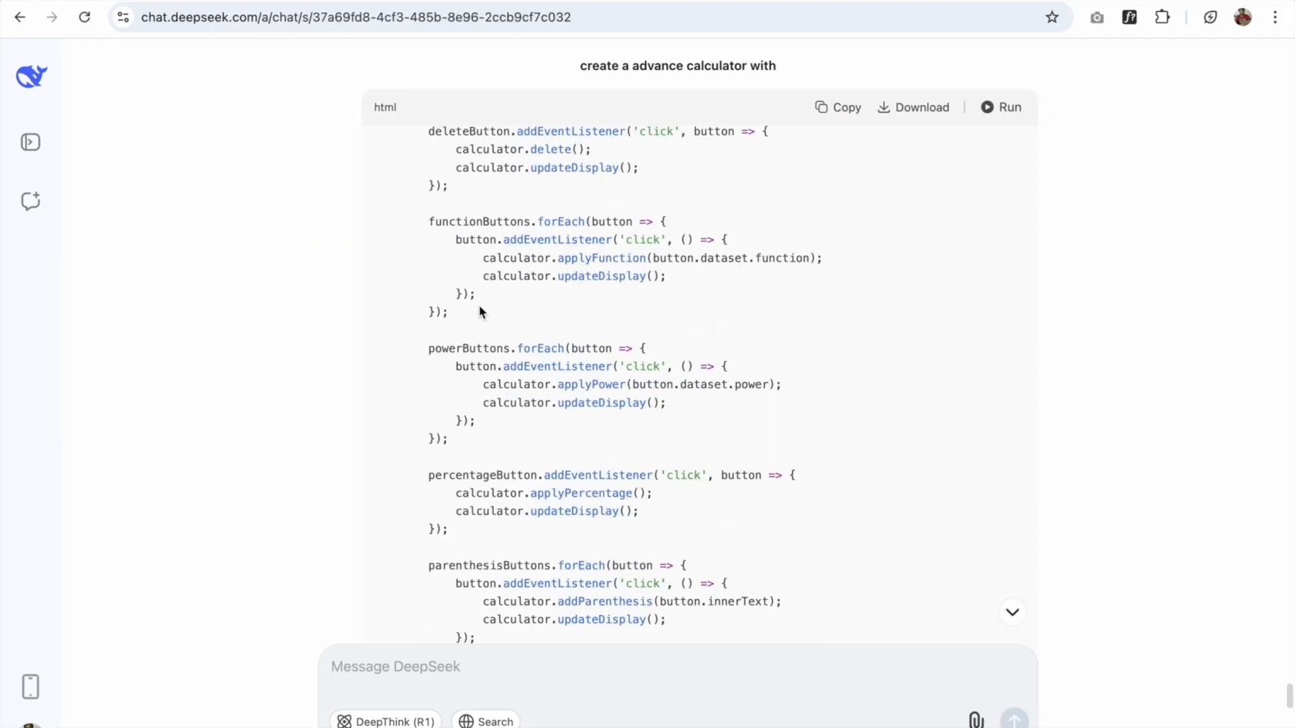
- Run the generated HTML preview and compute 87542 × 99 in the calculator
click(999, 106)
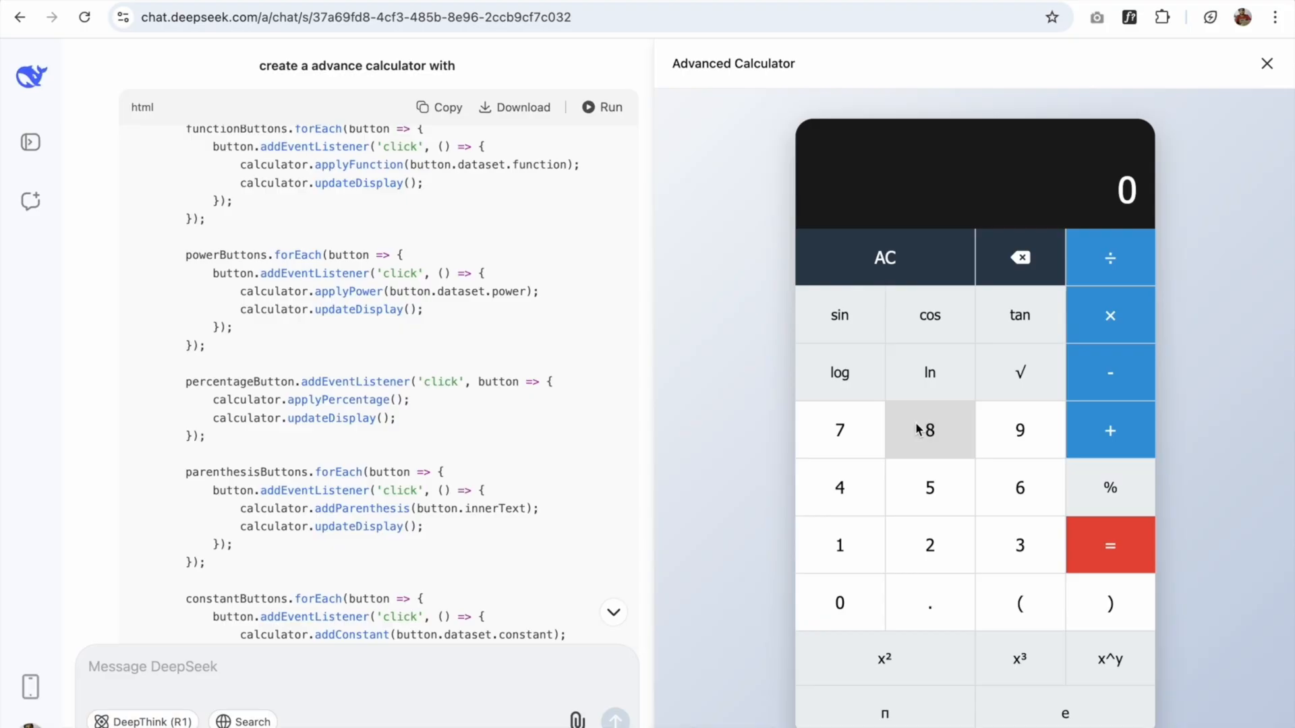
click(929, 487)
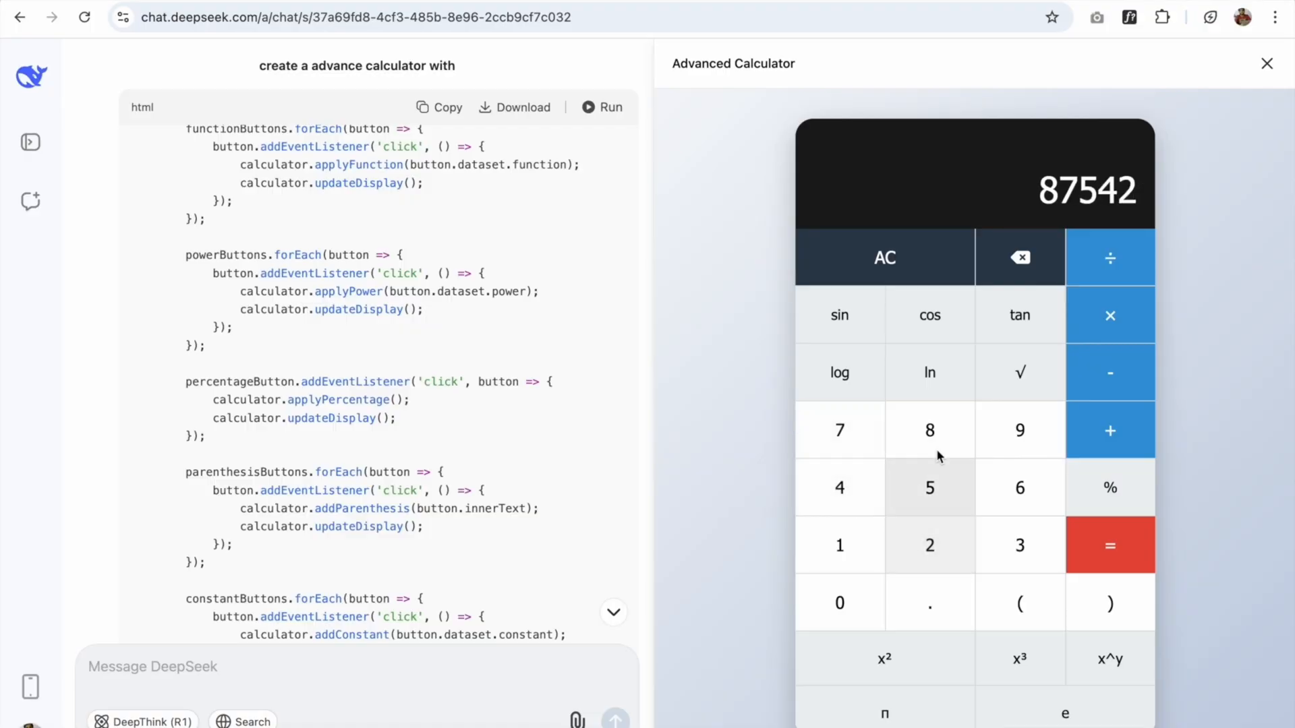
click(1108, 315)
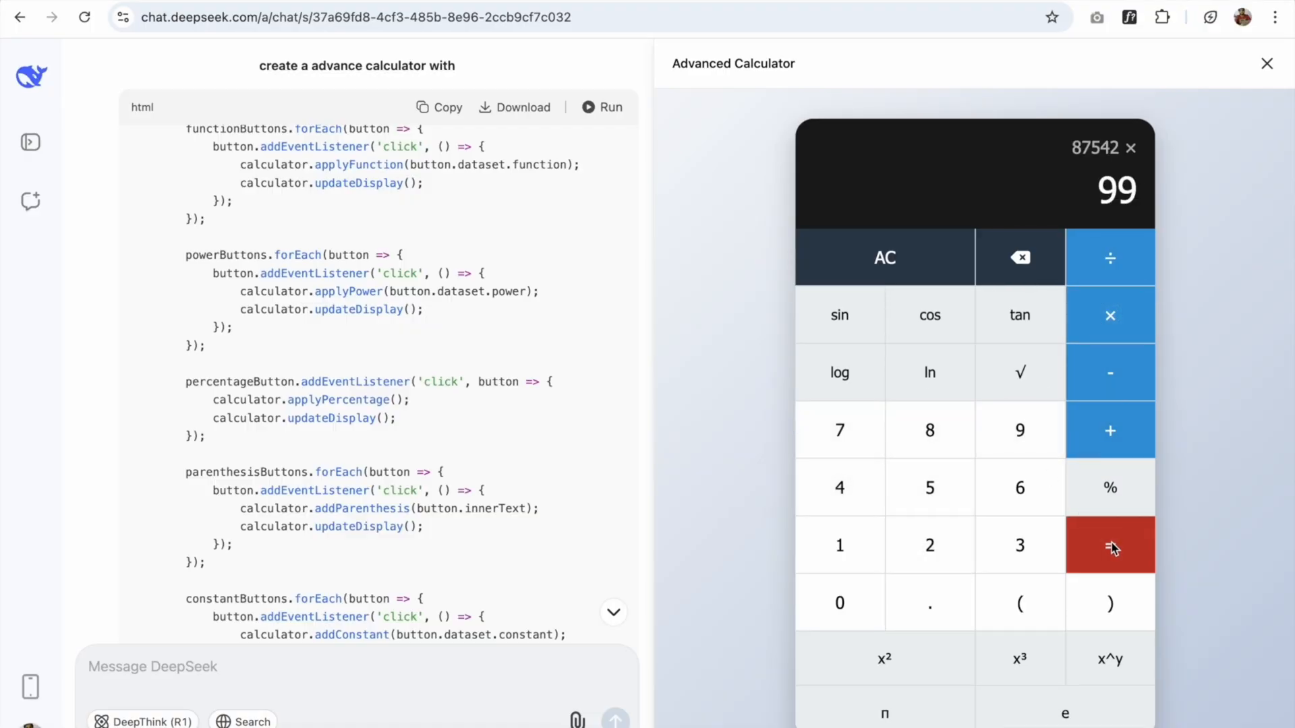
click(1110, 544)
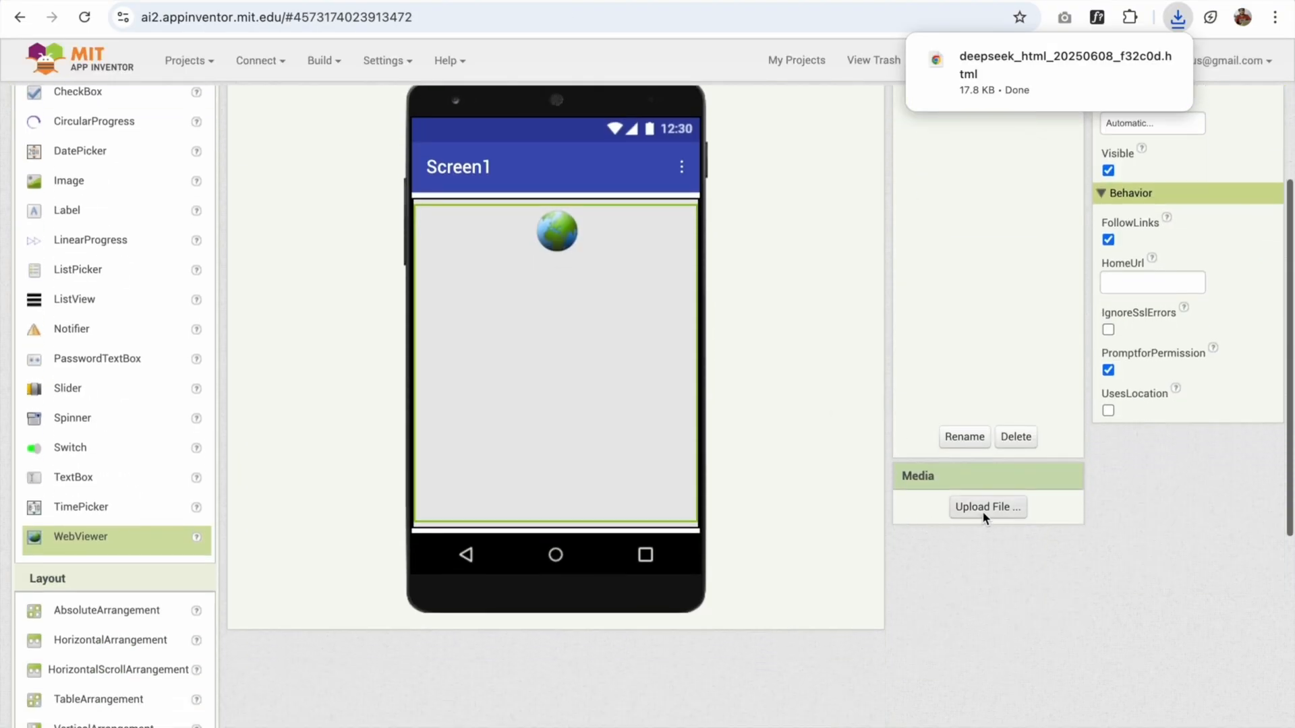
- Upload the downloaded calculator page as project media, renamed to cal.html
click(986, 506)
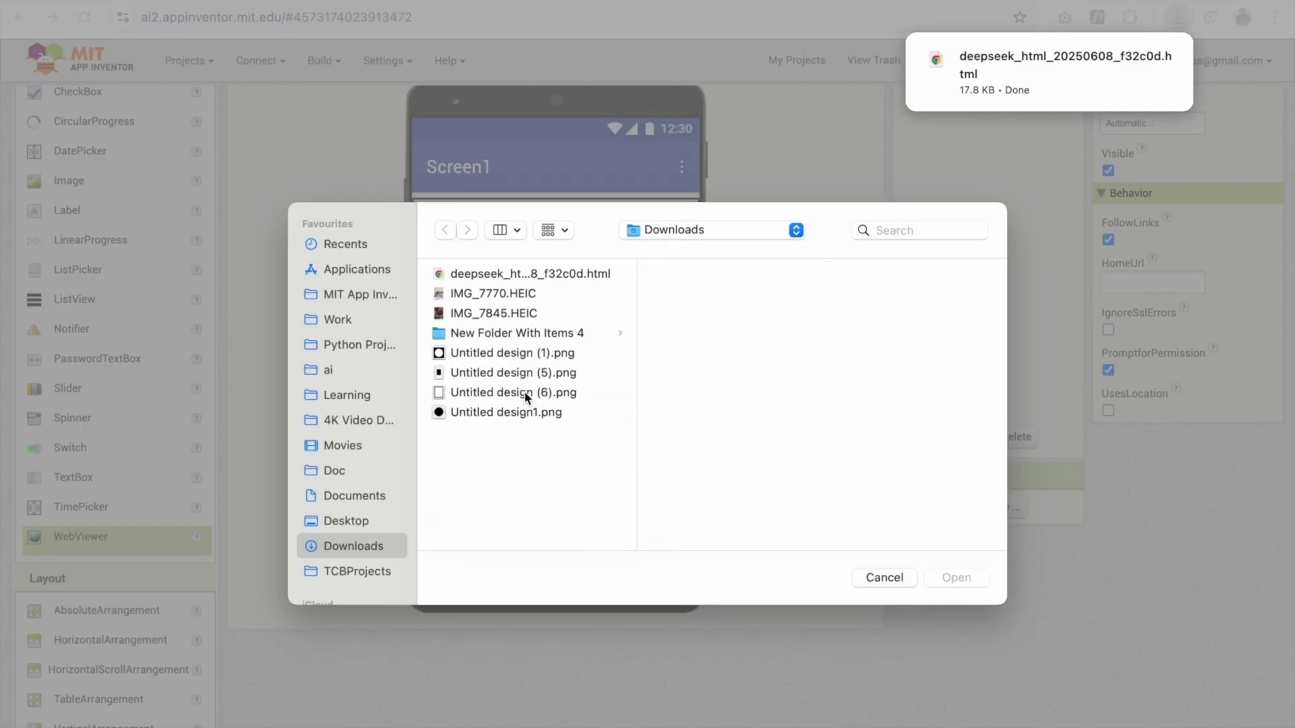
right_click(529, 273)
text(cal)
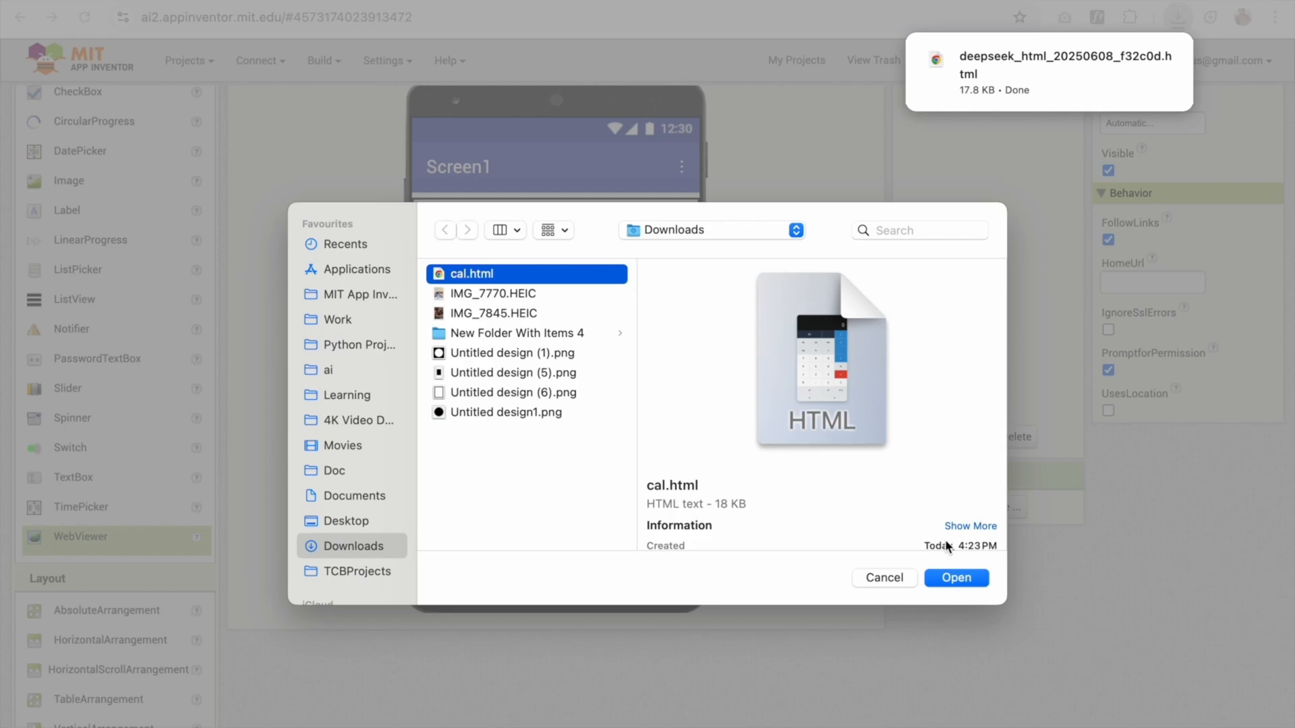
click(956, 577)
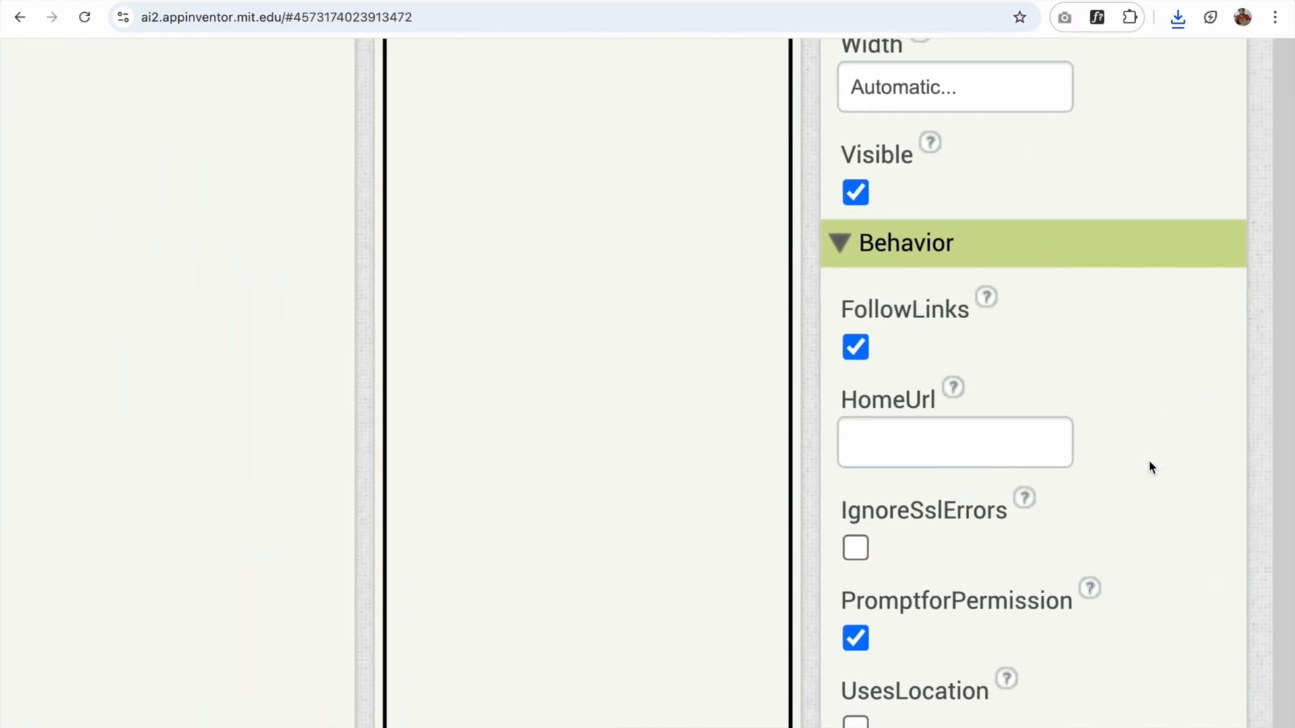
text(http)
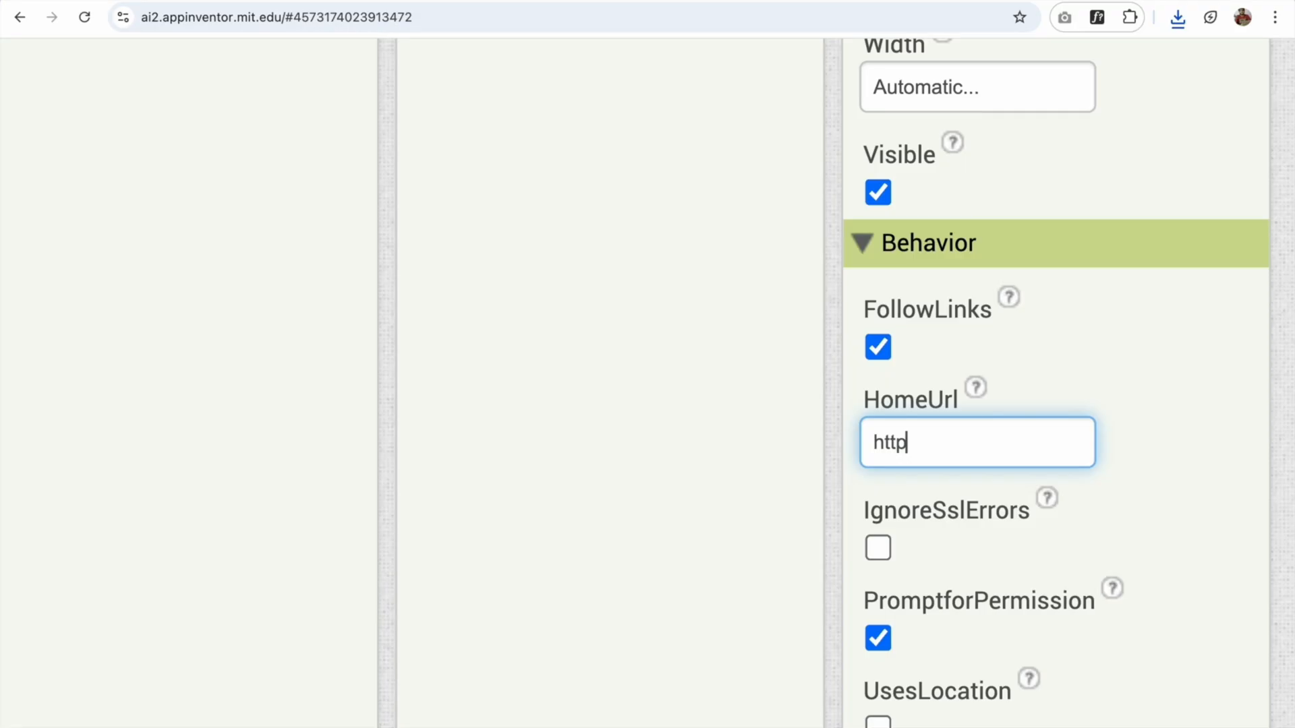
text(://)
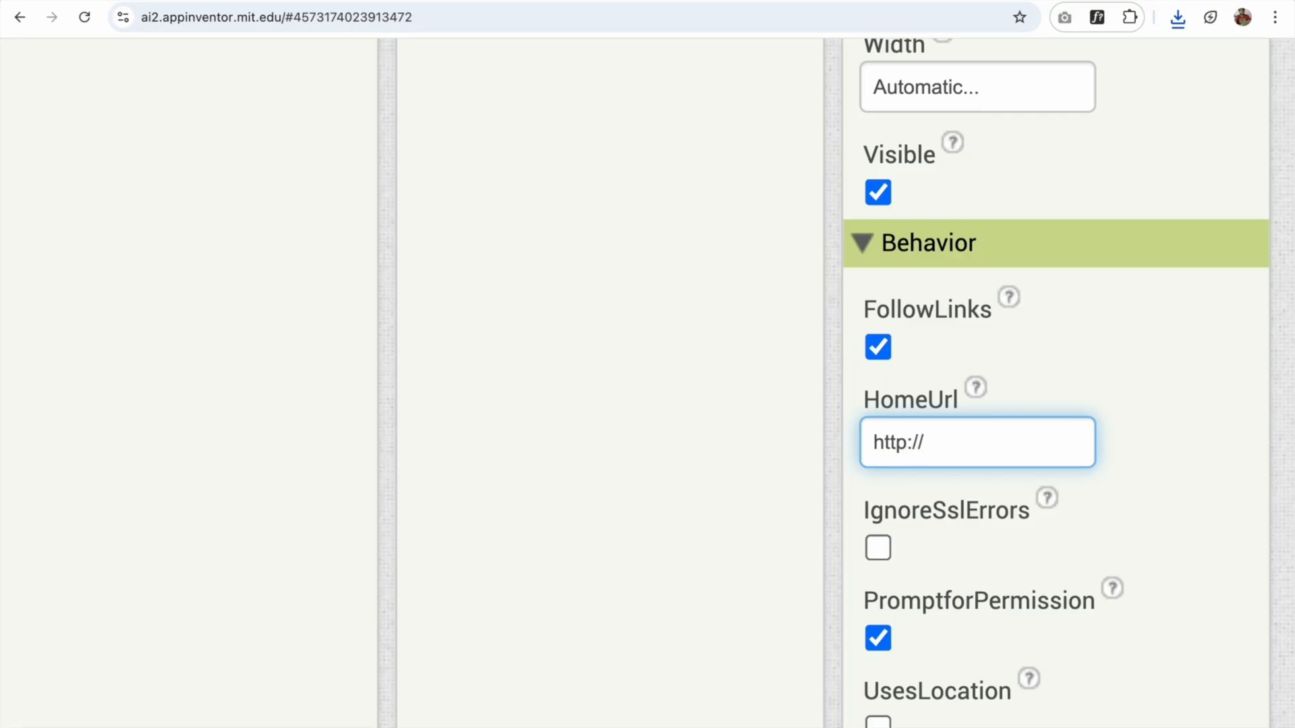
text(localhos)
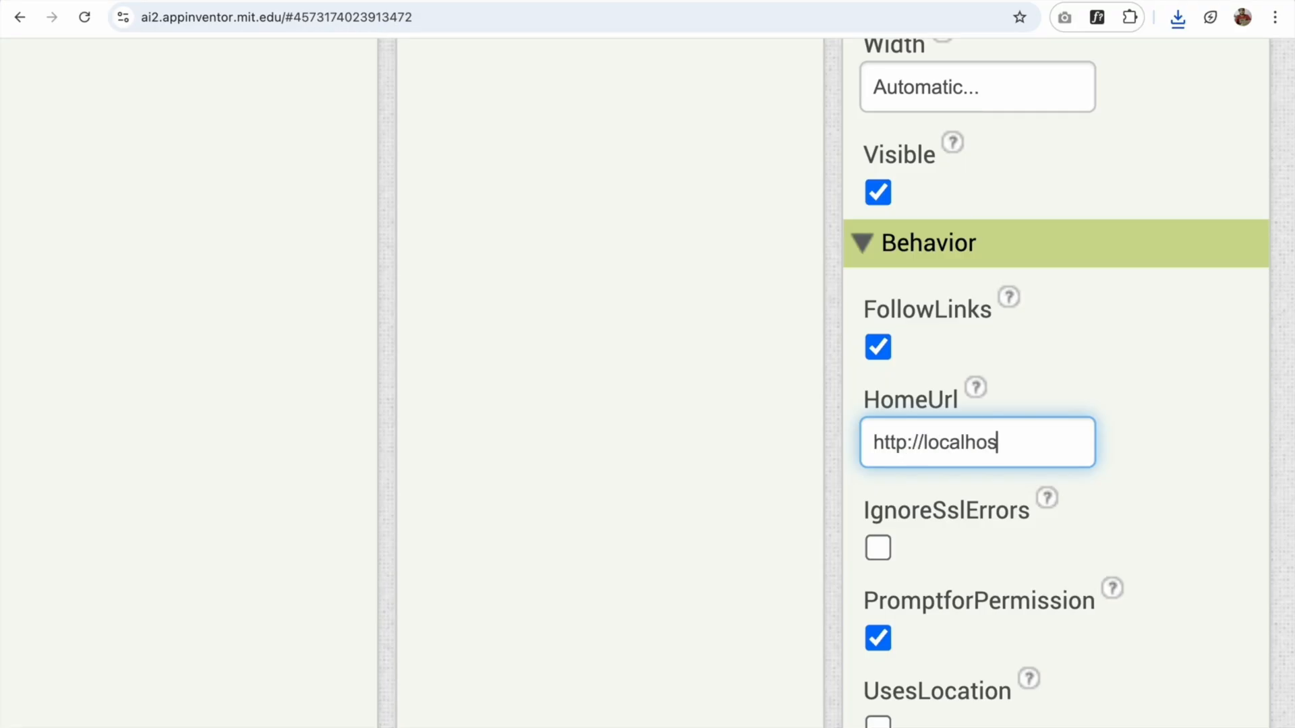
scroll(down, 3)
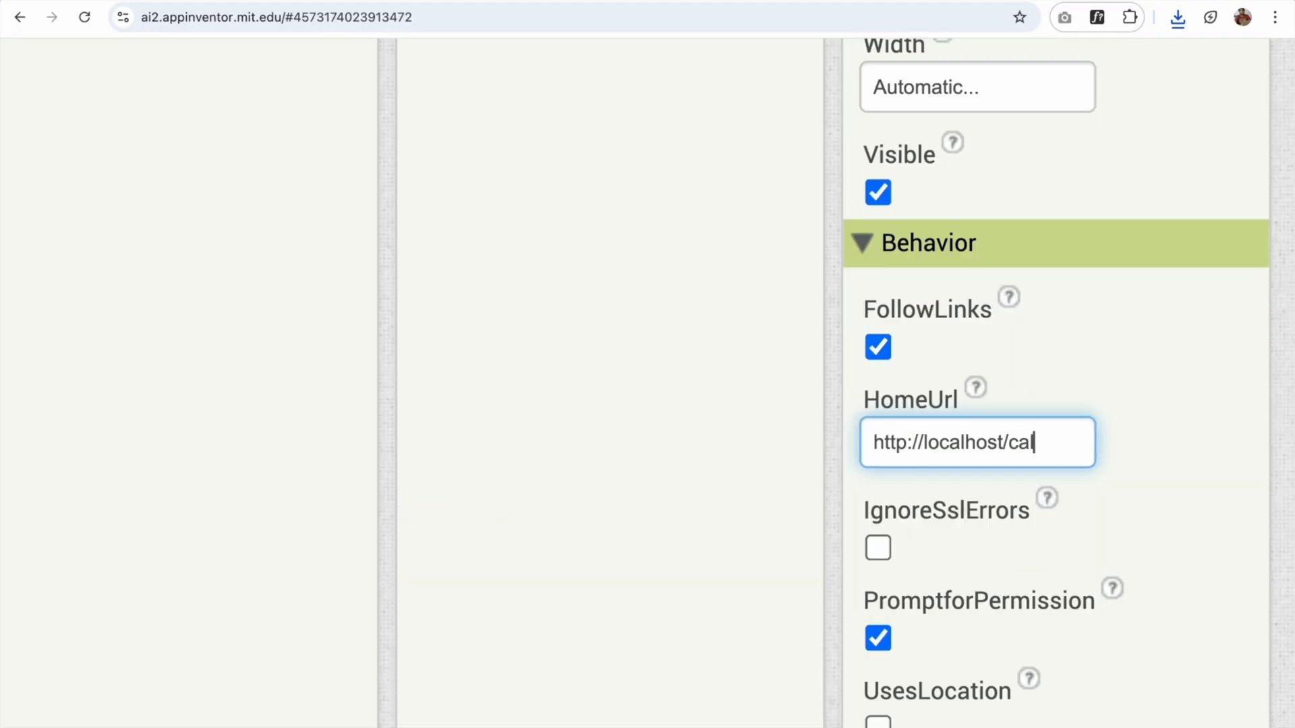
text(.html)
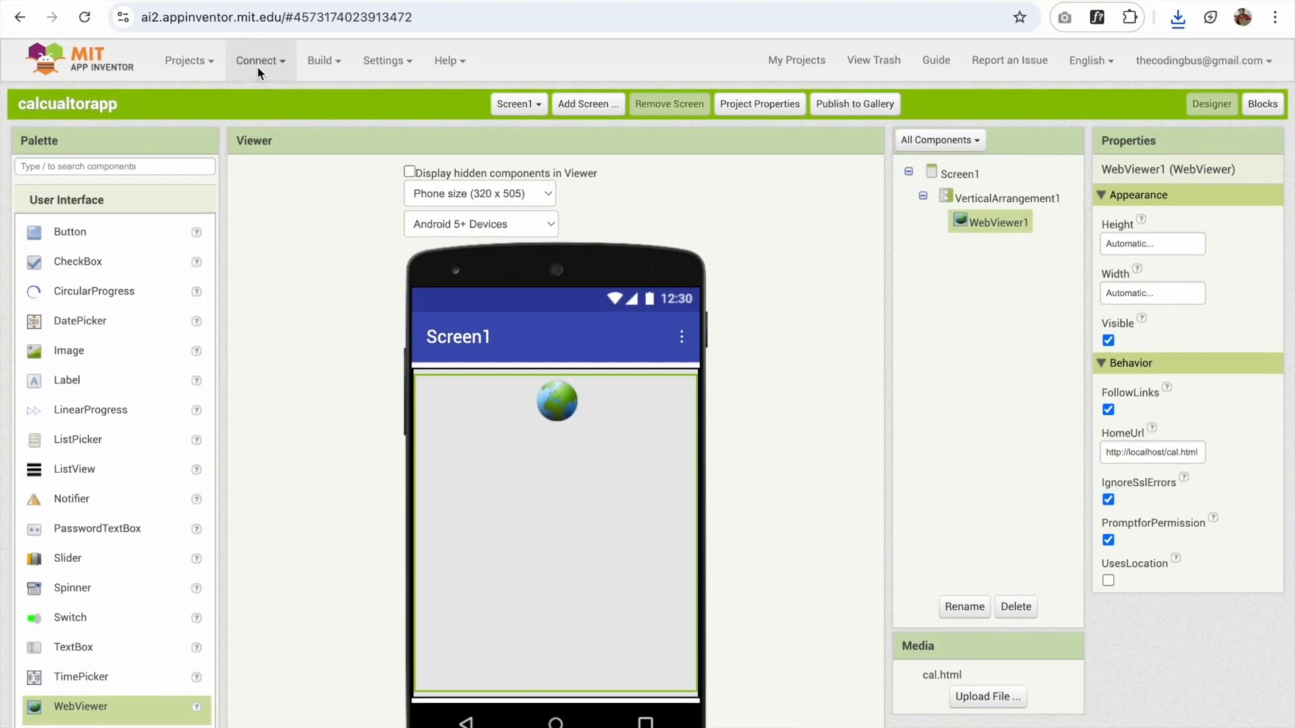
- Connect to the emulator to run the calculator app on Screen1
click(256, 59)
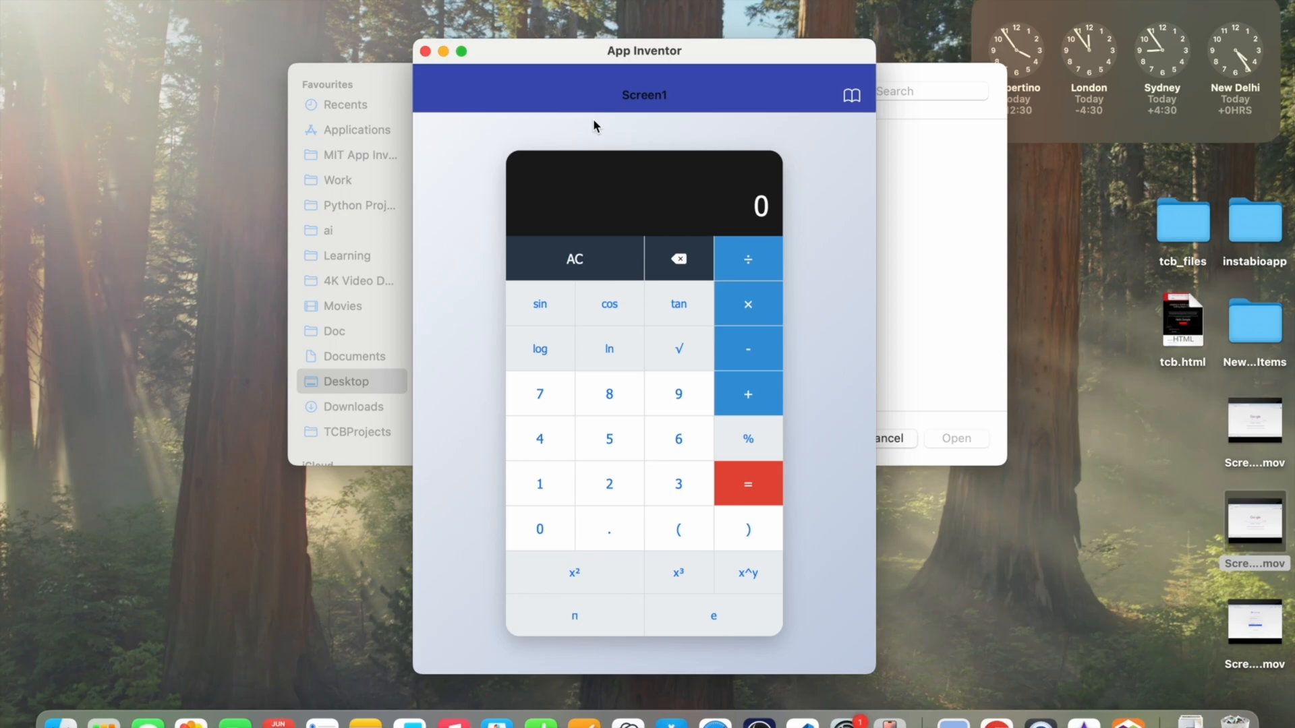
mouse_move(485, 293)
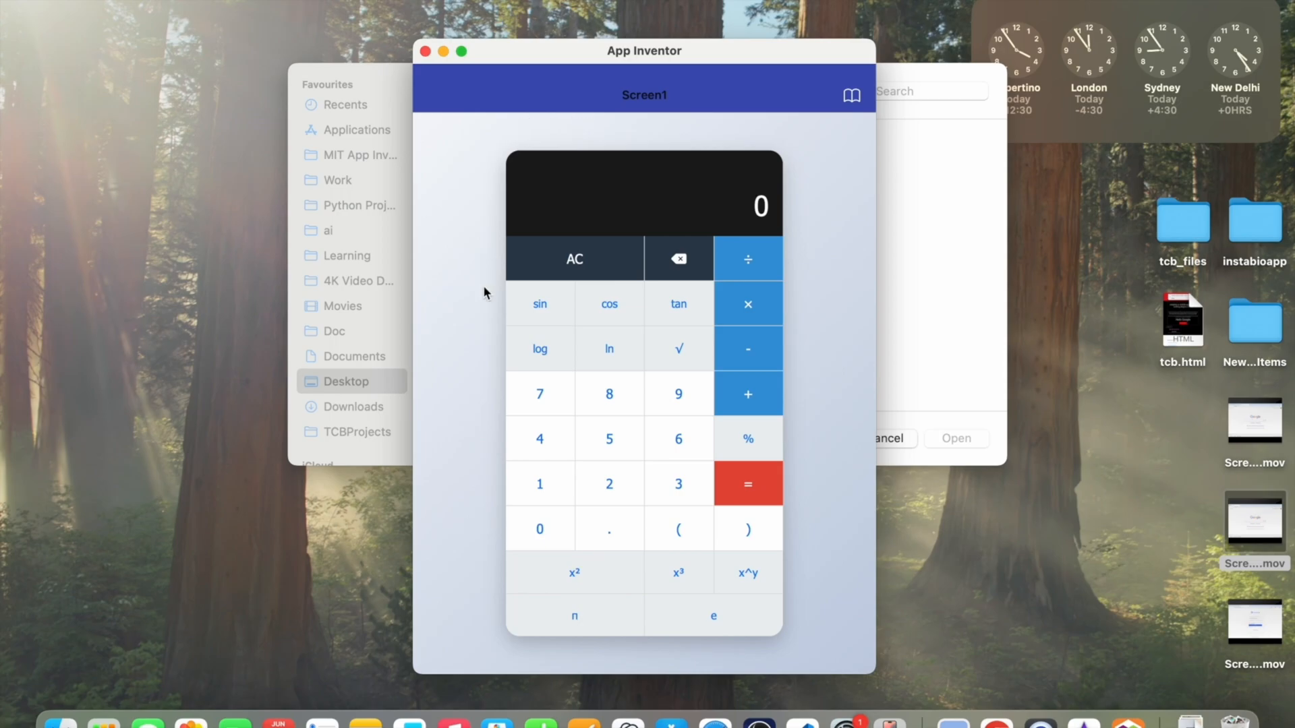